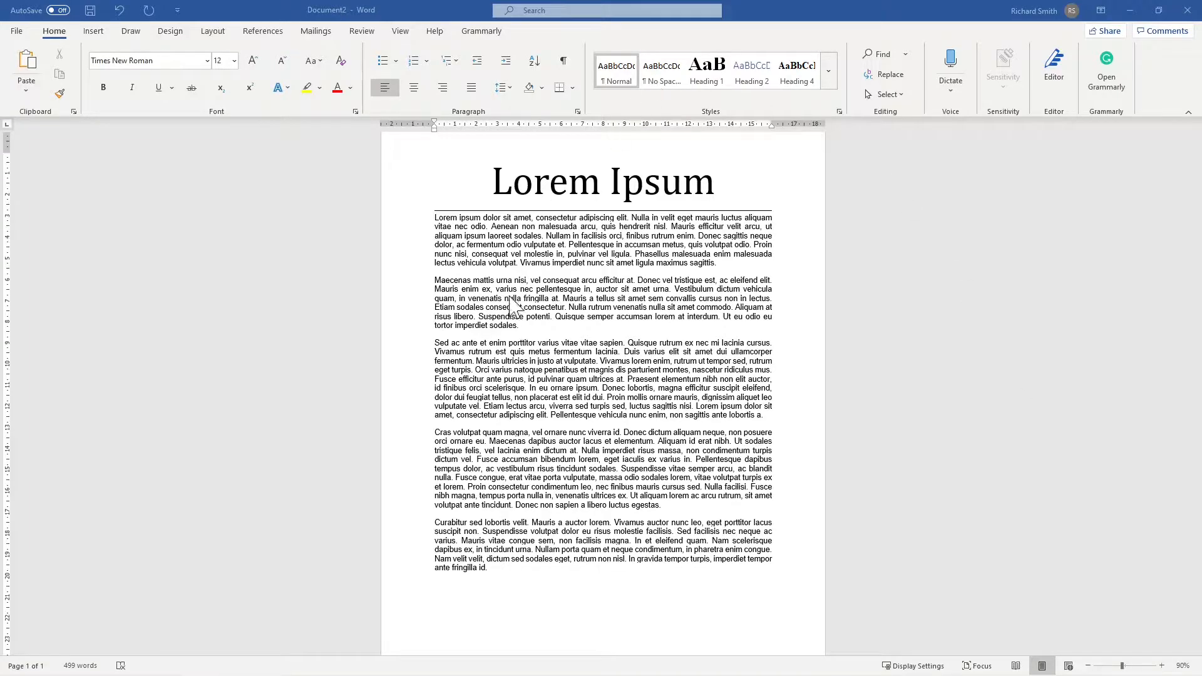
mouse_move(628, 322)
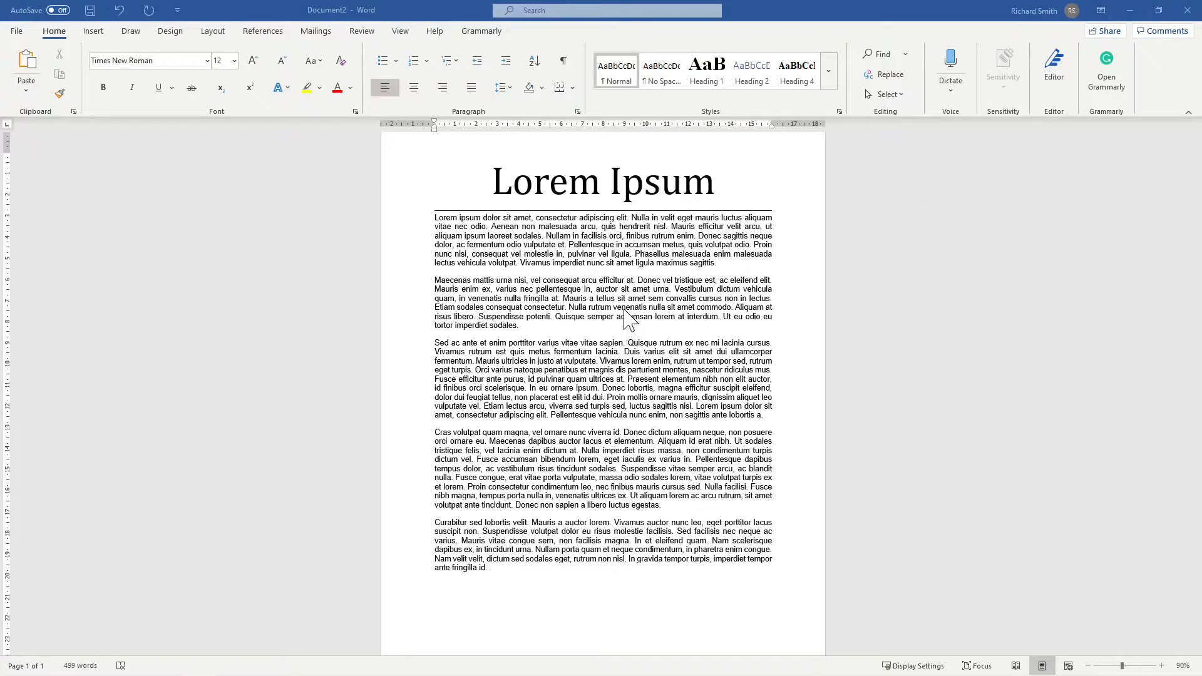
mouse_move(510, 398)
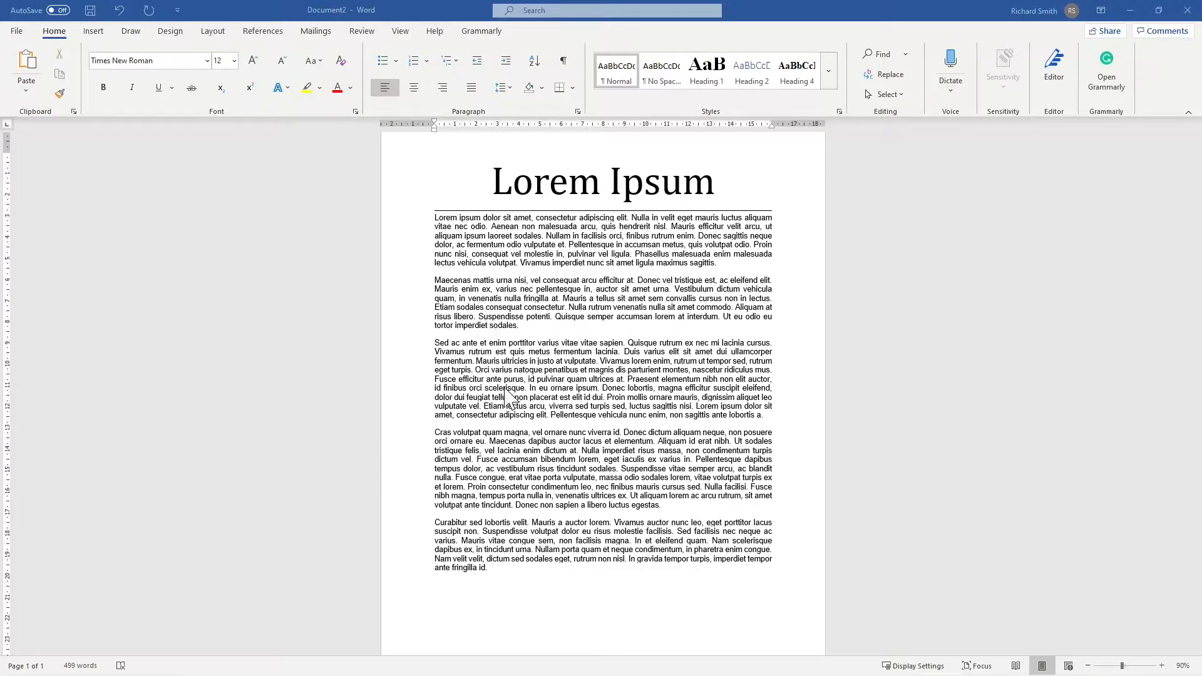
mouse_move(405, 227)
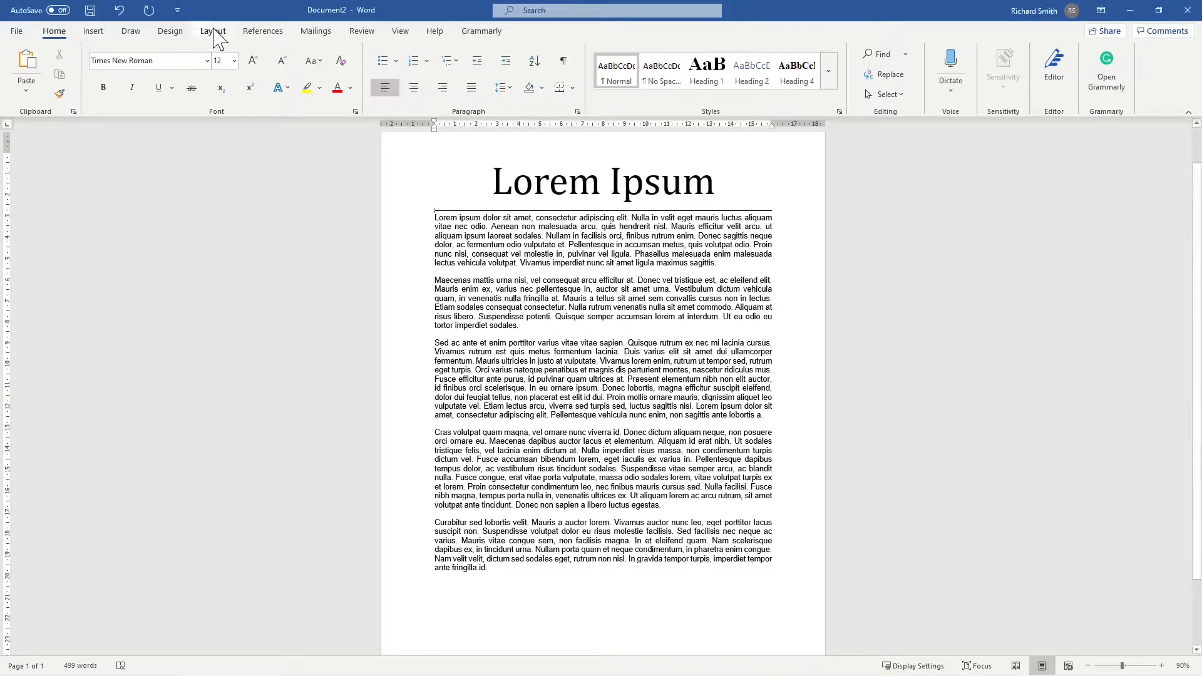
- Apply Continuous line numbering so lines 1 through 39 appear in the left margin
left_click(213, 30)
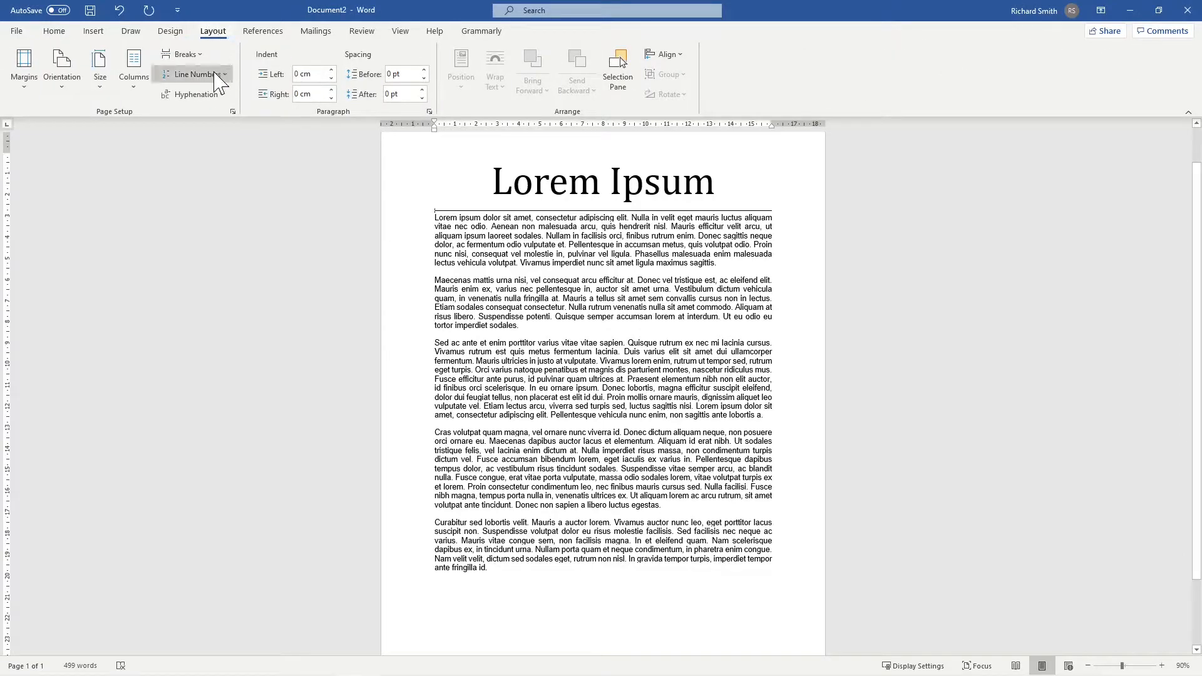
left_click(195, 74)
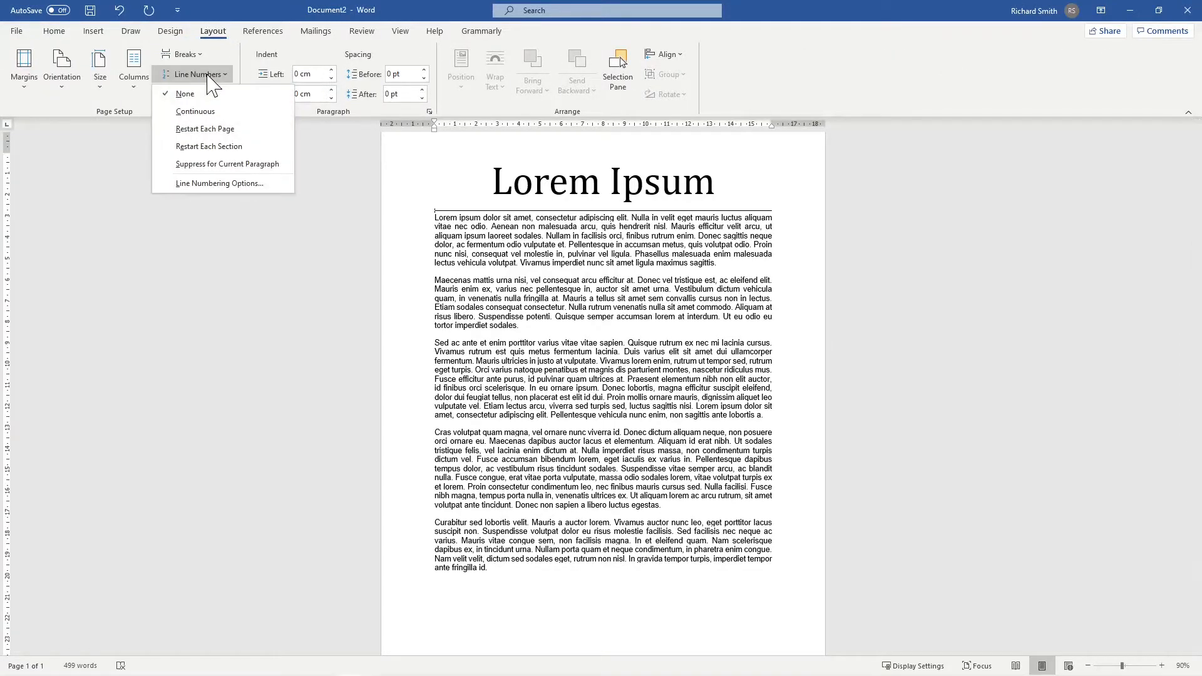
left_click(196, 112)
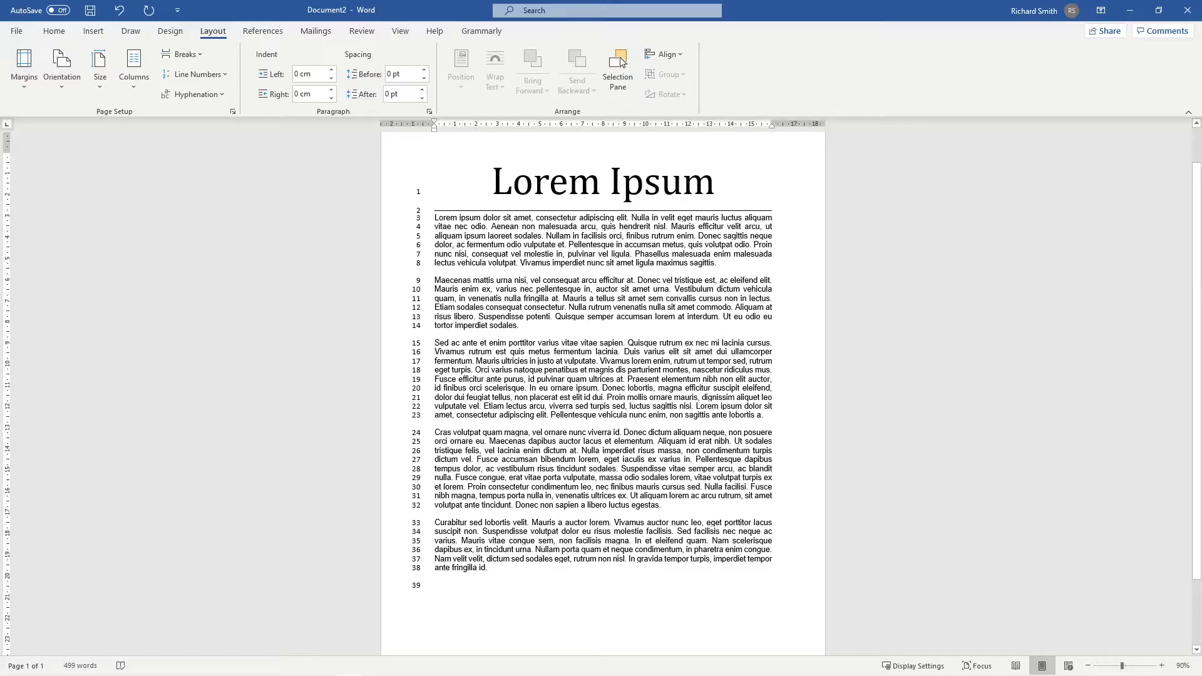
left_click(149, 10)
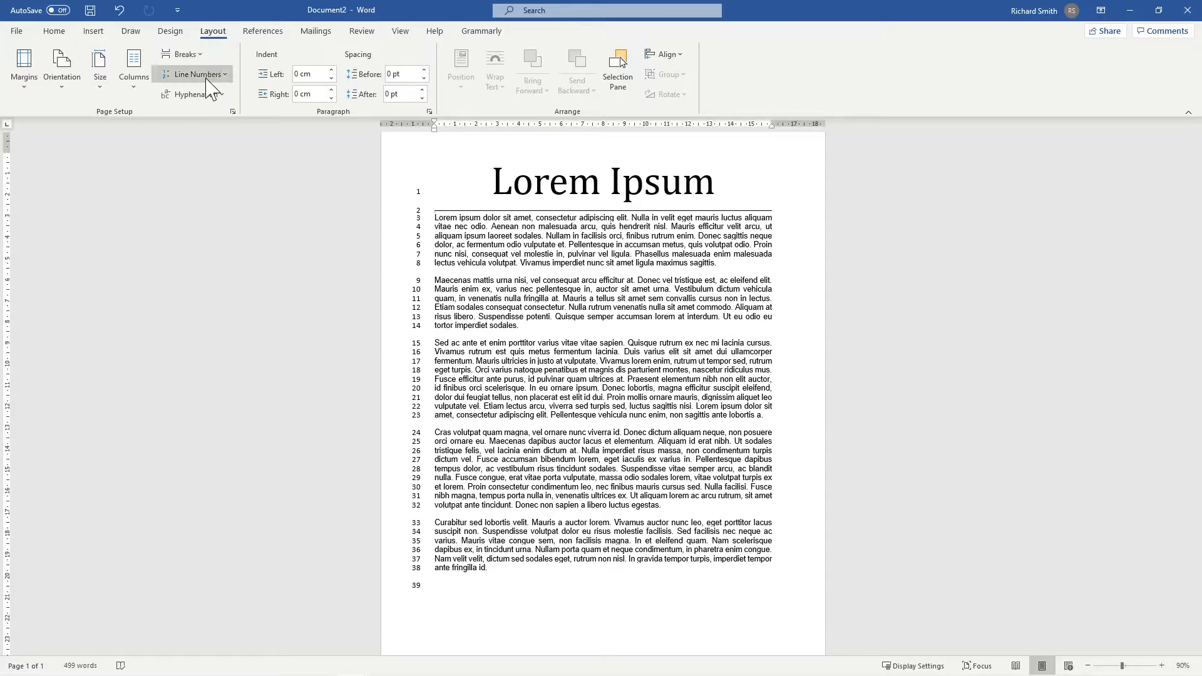
- In Line Numbering Options, set Count by to 5 and apply it to the document
left_click(197, 74)
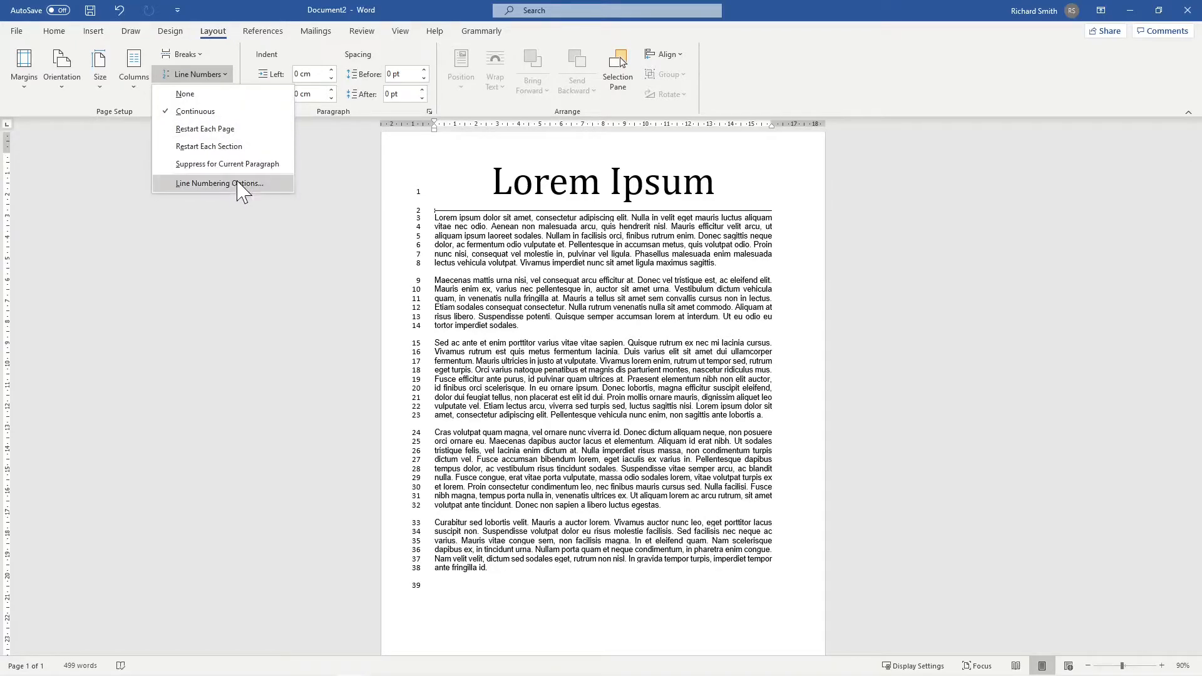
left_click(220, 183)
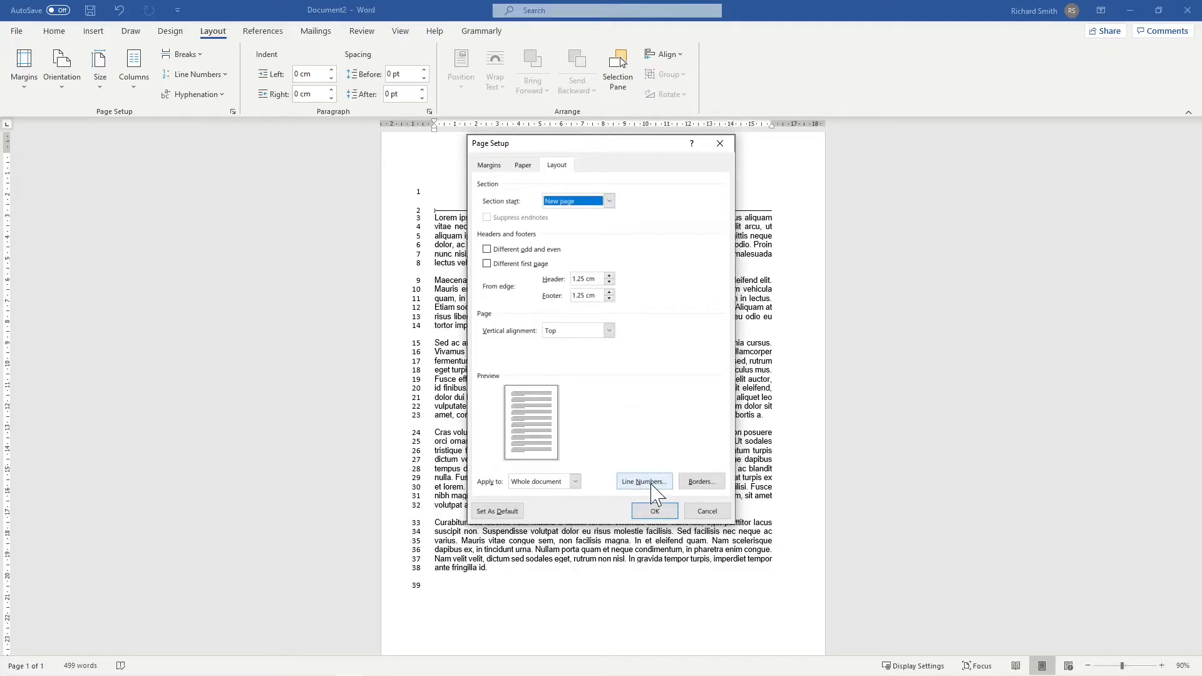
left_click(644, 481)
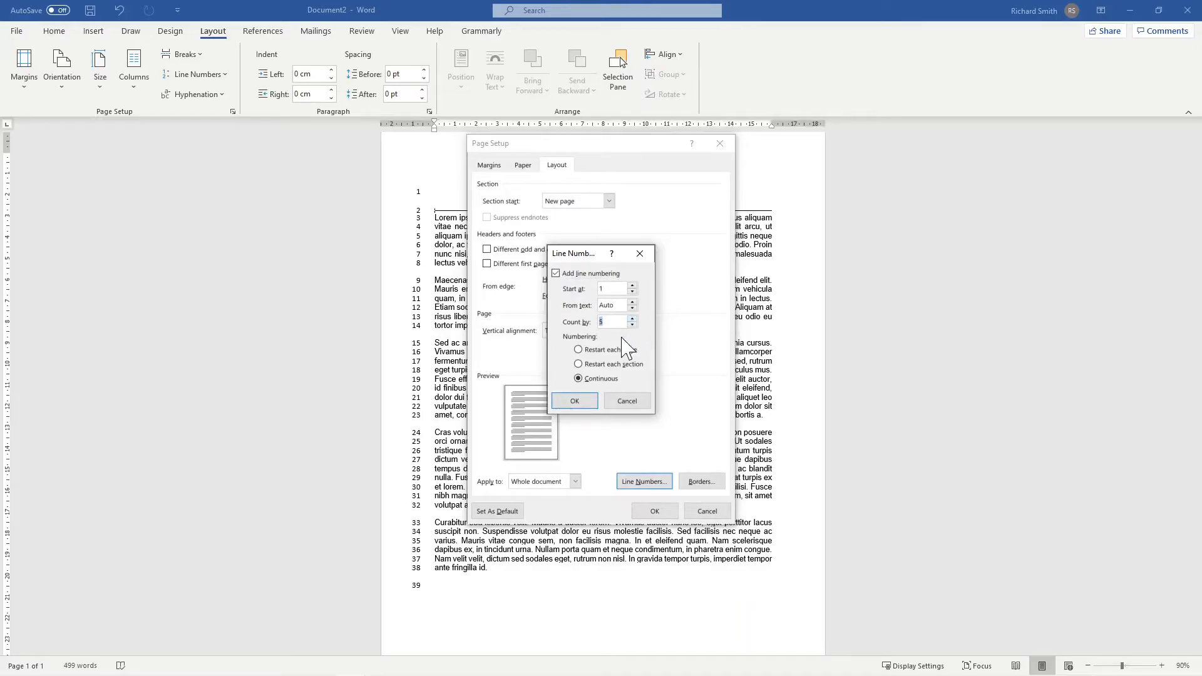
left_click(575, 401)
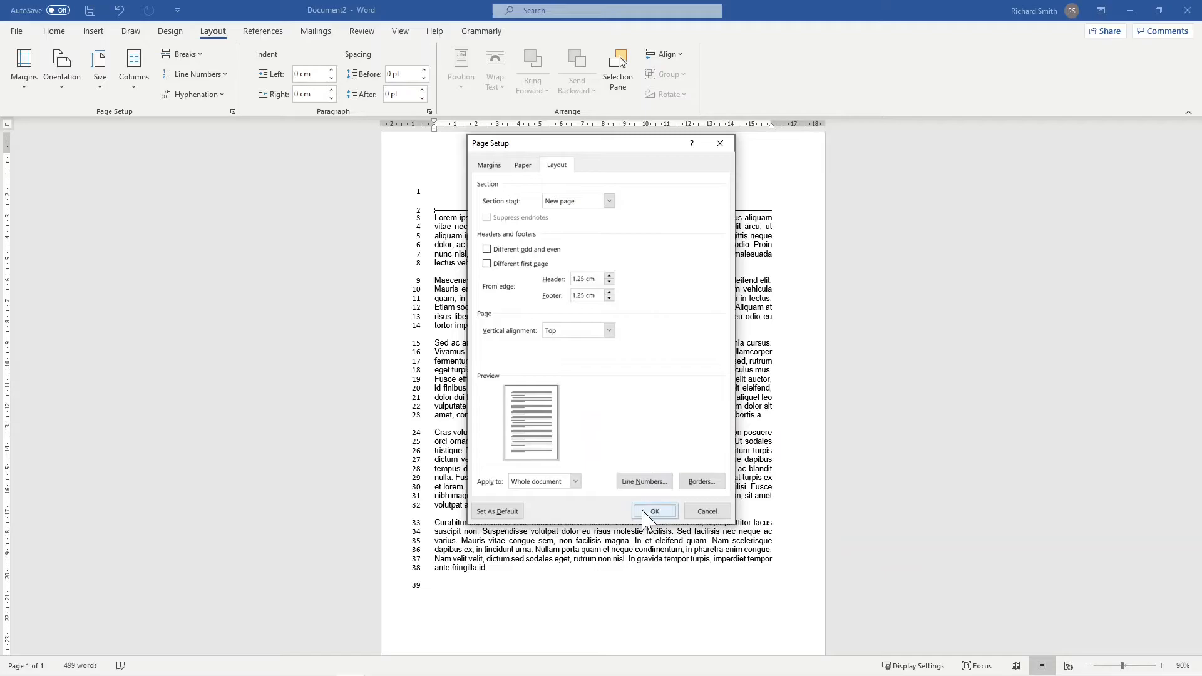
left_click(653, 511)
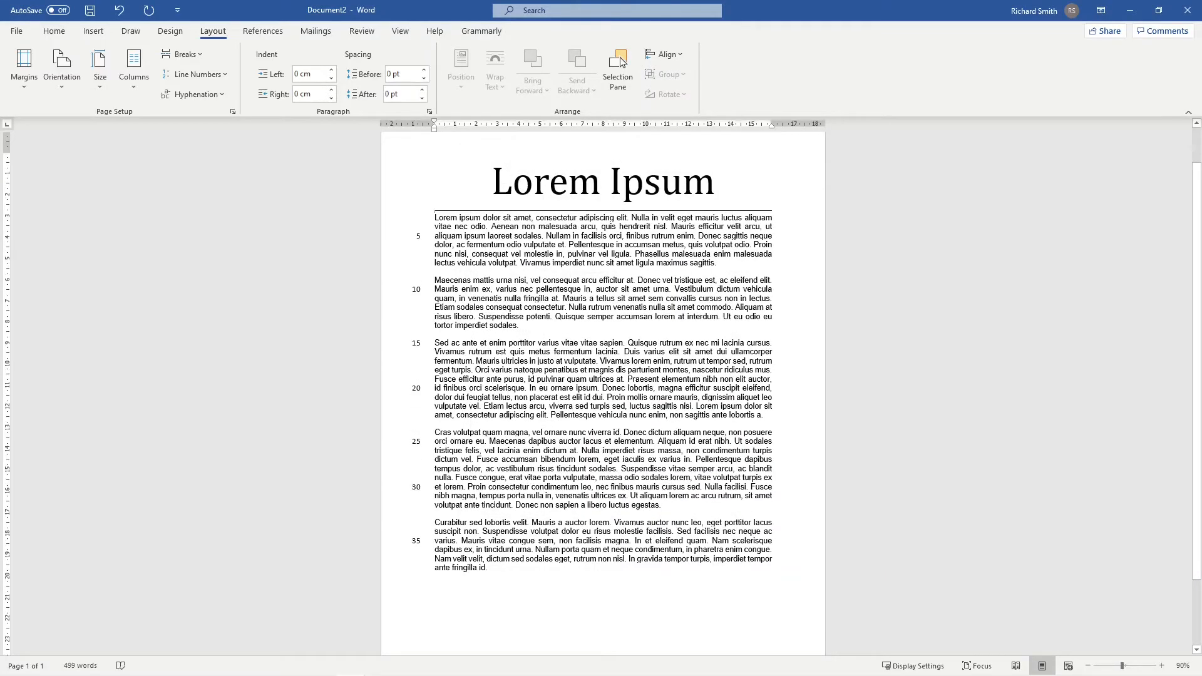